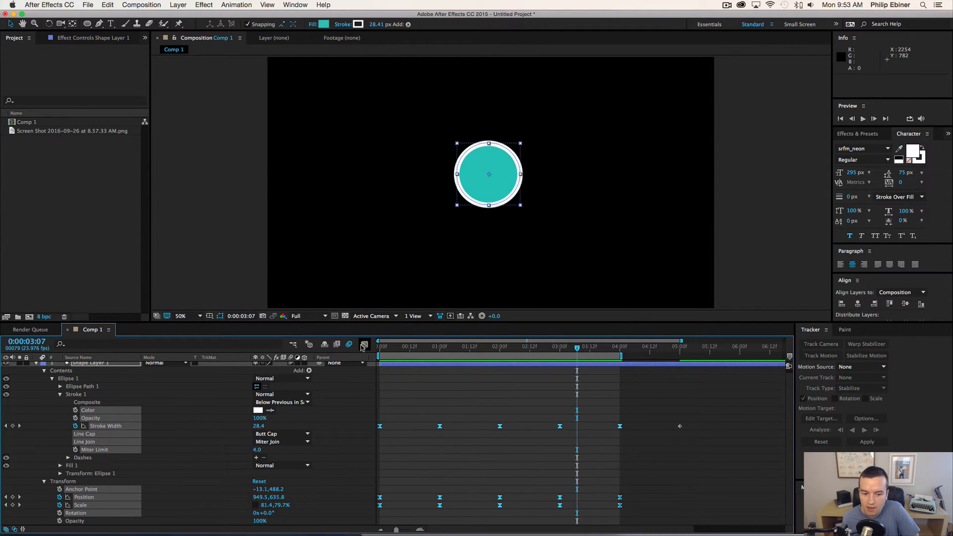
- Switch the timeline to the Graph Editor showing the circle layer's stroke width, position and scale curves
{"action": "left_click", "coordinate": [364, 345]}
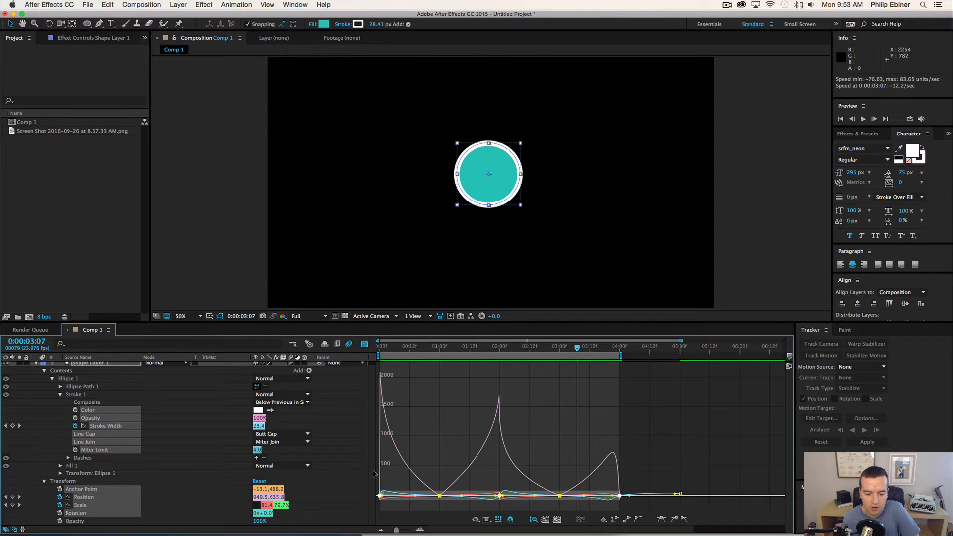
{"action": "mouse_move", "coordinate": [460, 498]}
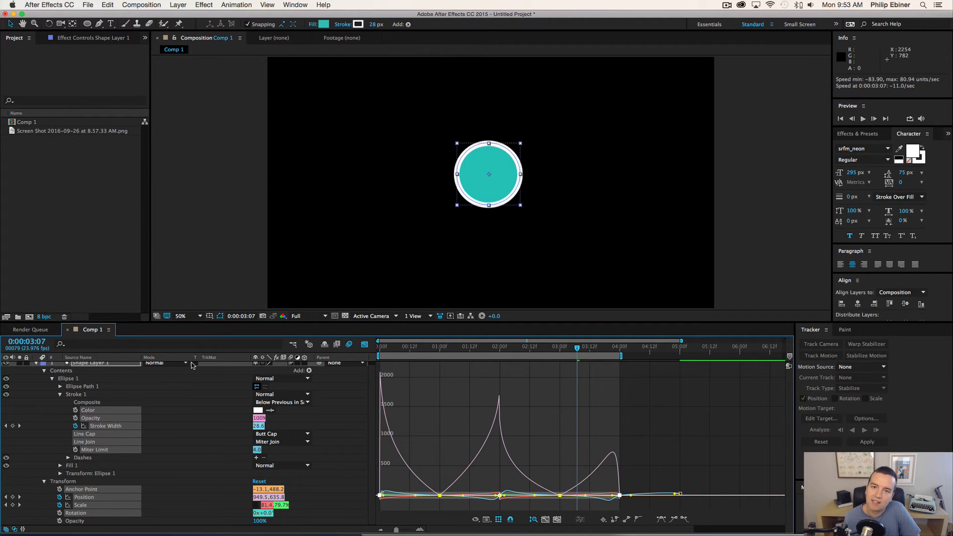
{"action": "mouse_move", "coordinate": [504, 515]}
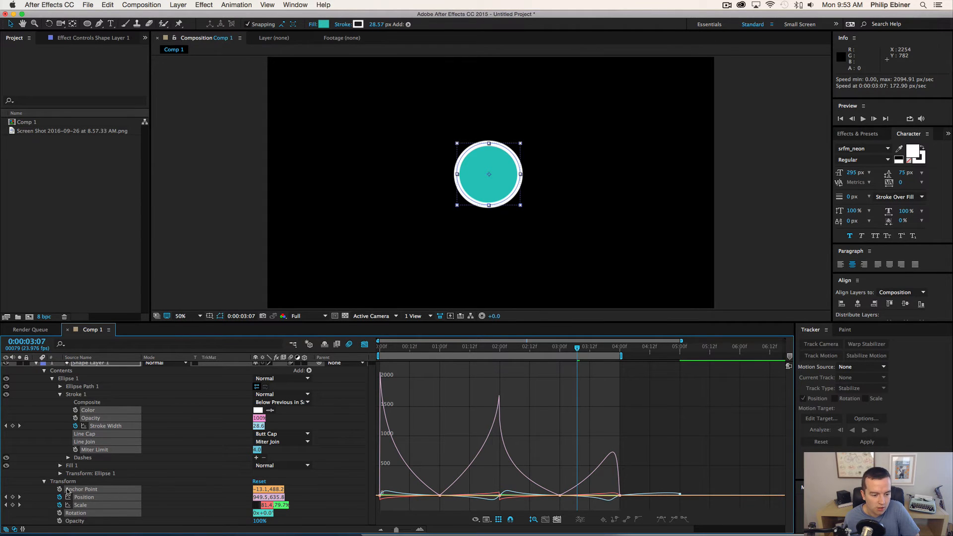
- View the Scale, Stroke Width, Position and Scale speed curves one at a time
{"action": "left_click", "coordinate": [80, 505]}
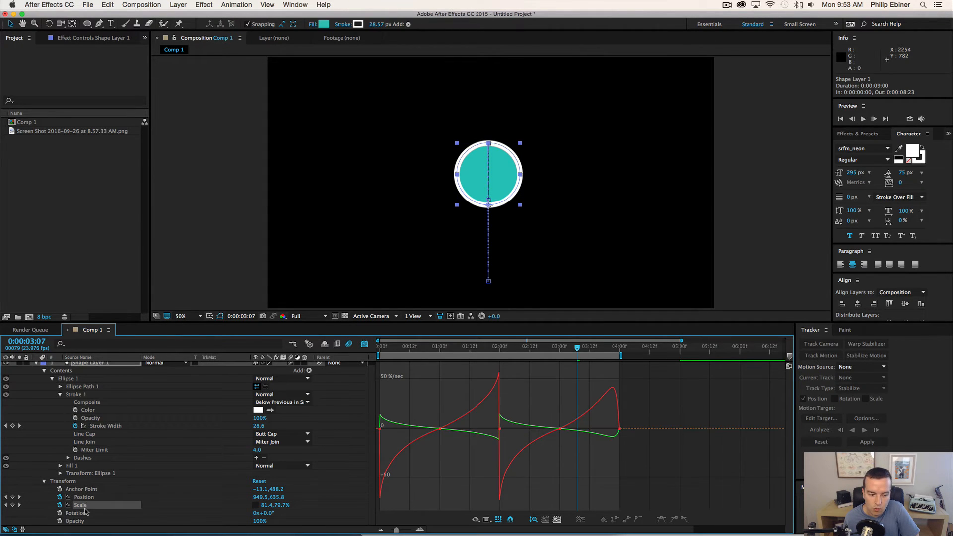
{"action": "mouse_move", "coordinate": [85, 433]}
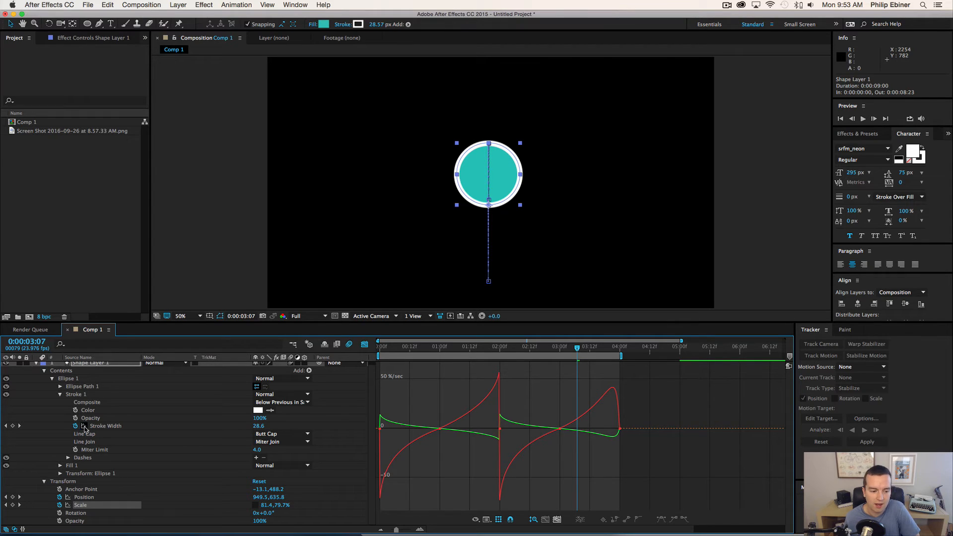
{"action": "left_click", "coordinate": [105, 426]}
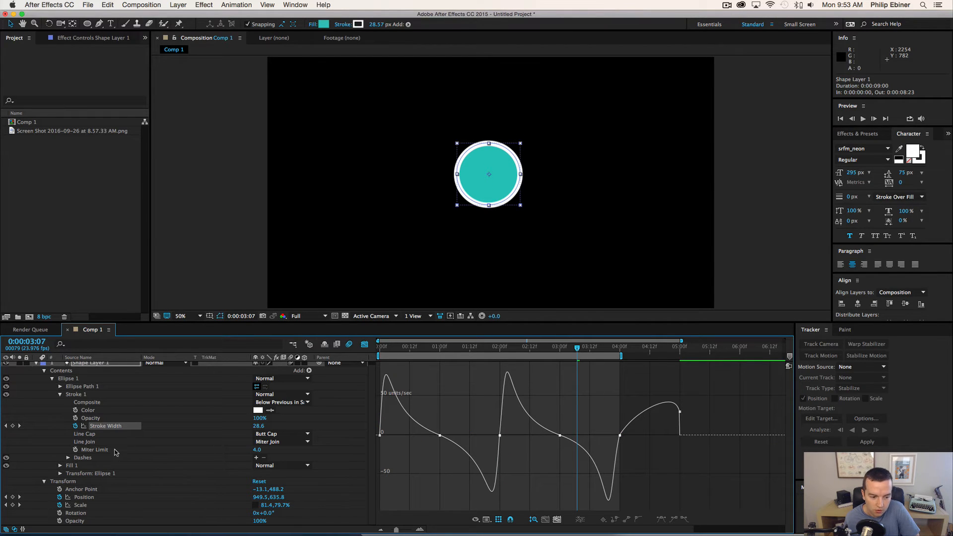
{"action": "mouse_move", "coordinate": [108, 431]}
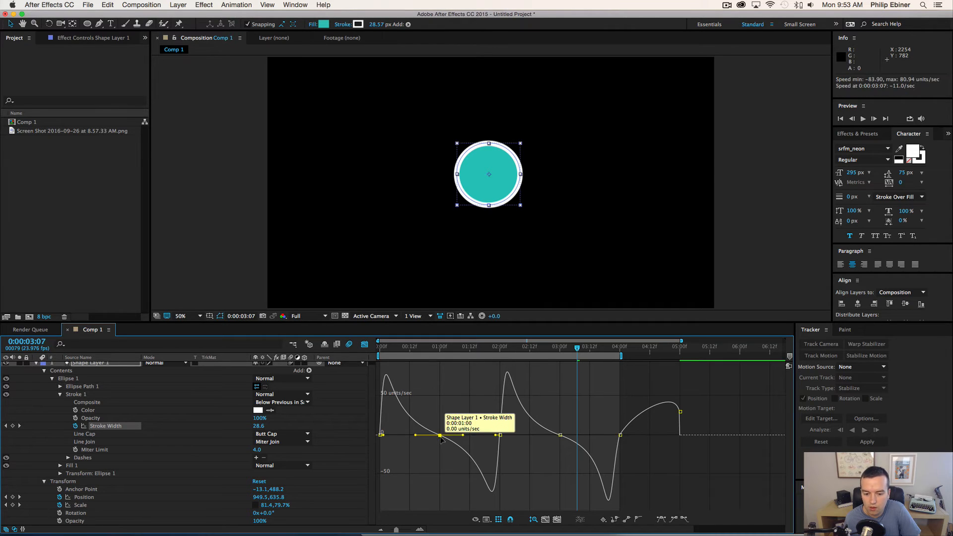
{"action": "left_click", "coordinate": [83, 496]}
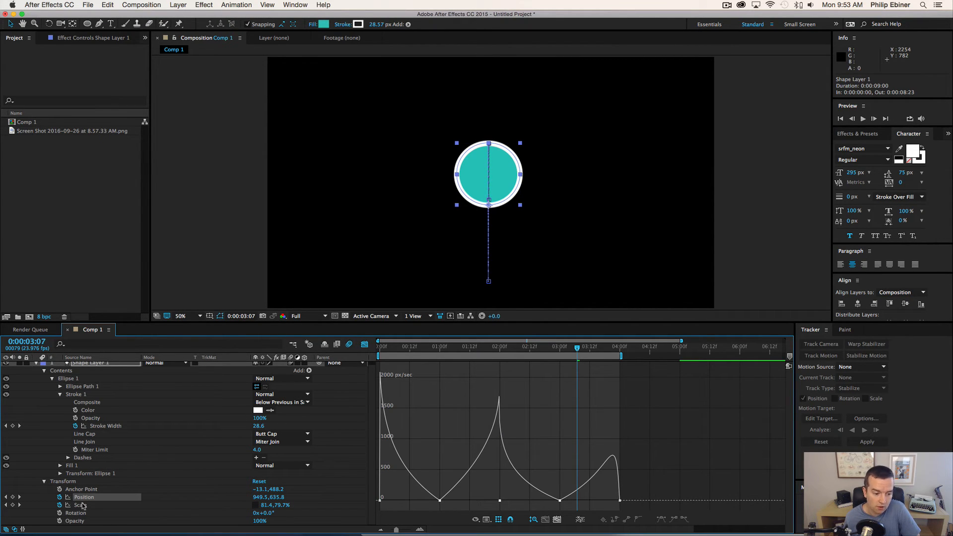
{"action": "left_click", "coordinate": [80, 504]}
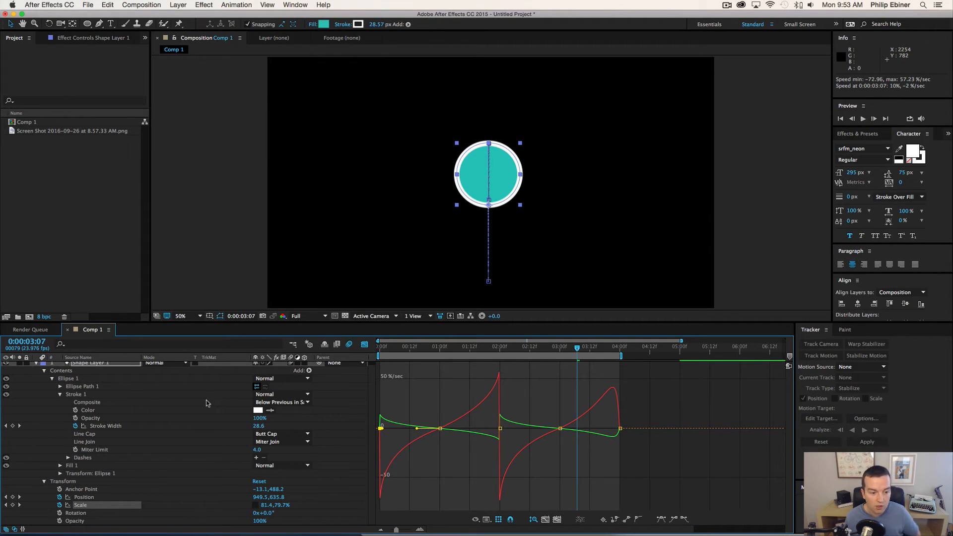
{"action": "mouse_move", "coordinate": [231, 415]}
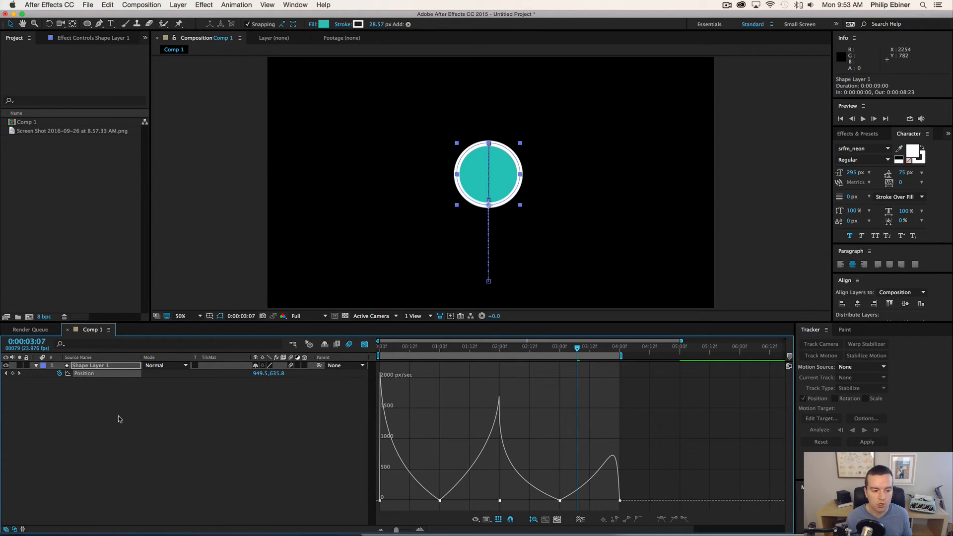
- Re-expand the shape layer's Contents to its animated properties and graph the Stroke Width speed curve
{"action": "left_click", "coordinate": [81, 374]}
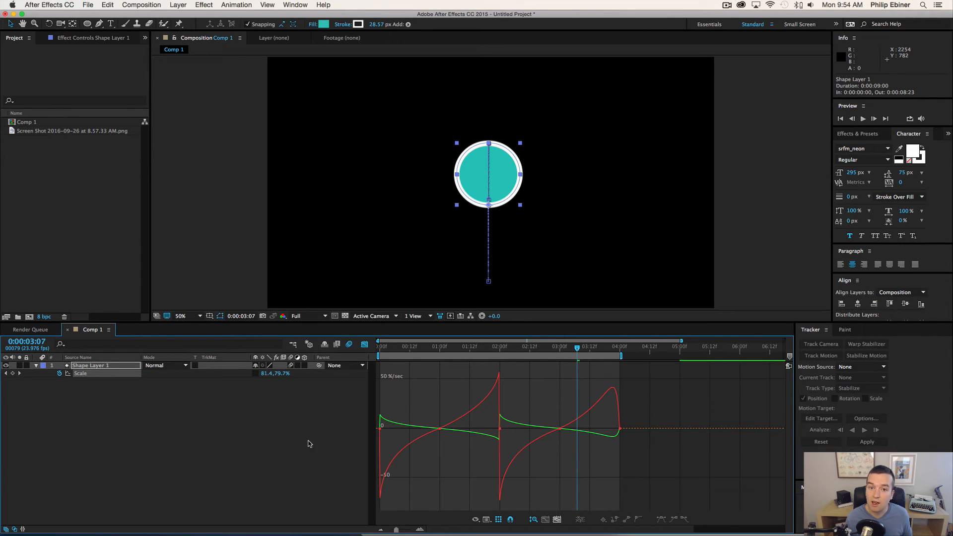
{"action": "left_click", "coordinate": [35, 365]}
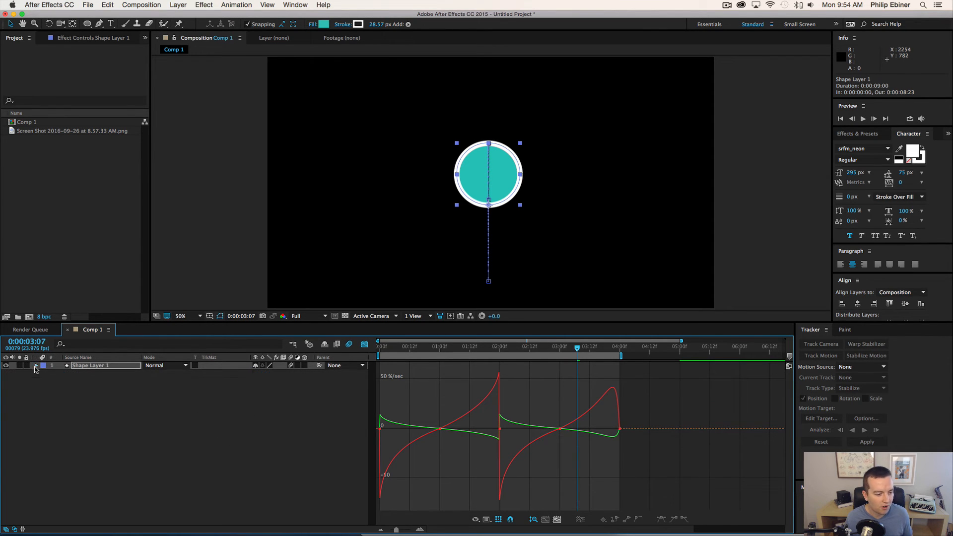
{"action": "left_click", "coordinate": [36, 365]}
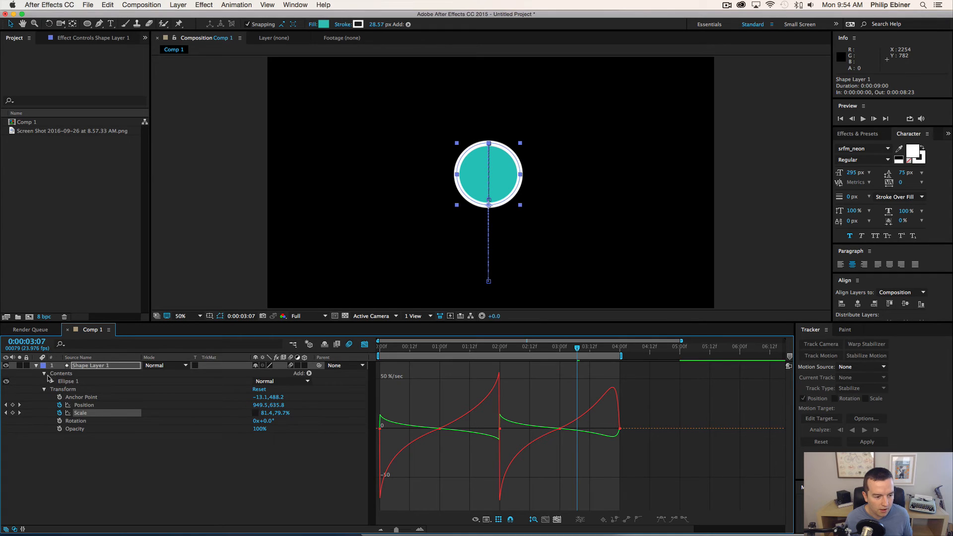
{"action": "left_click", "coordinate": [51, 382]}
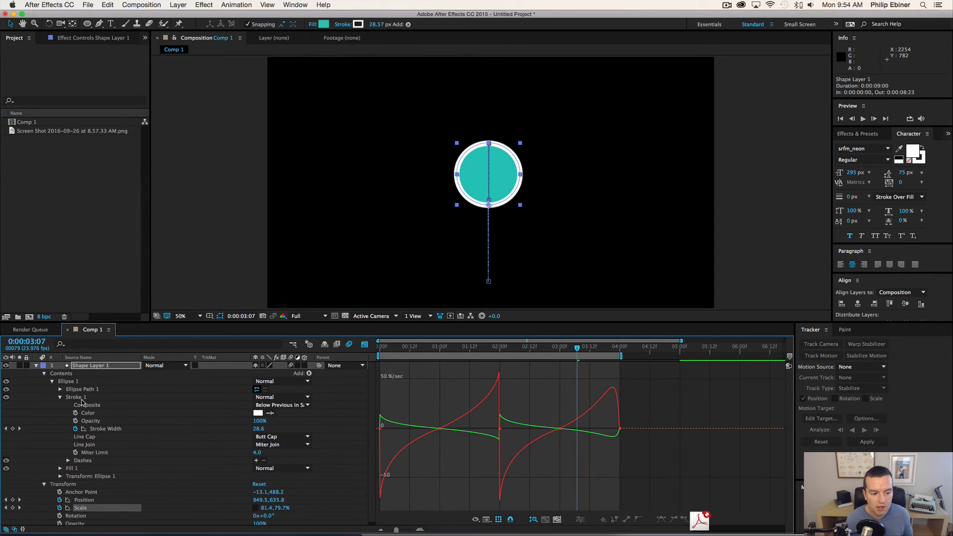
{"action": "left_click", "coordinate": [105, 428]}
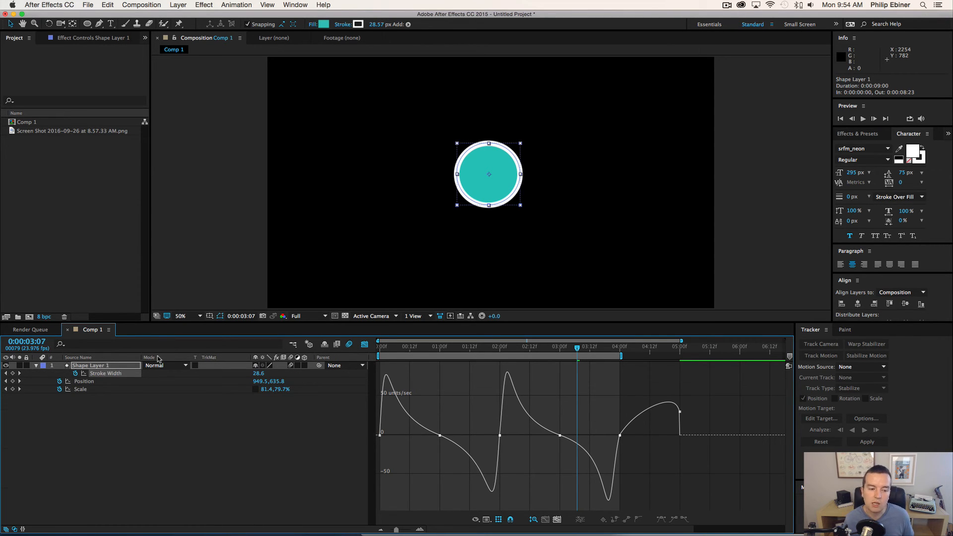
{"action": "left_click", "coordinate": [83, 381]}
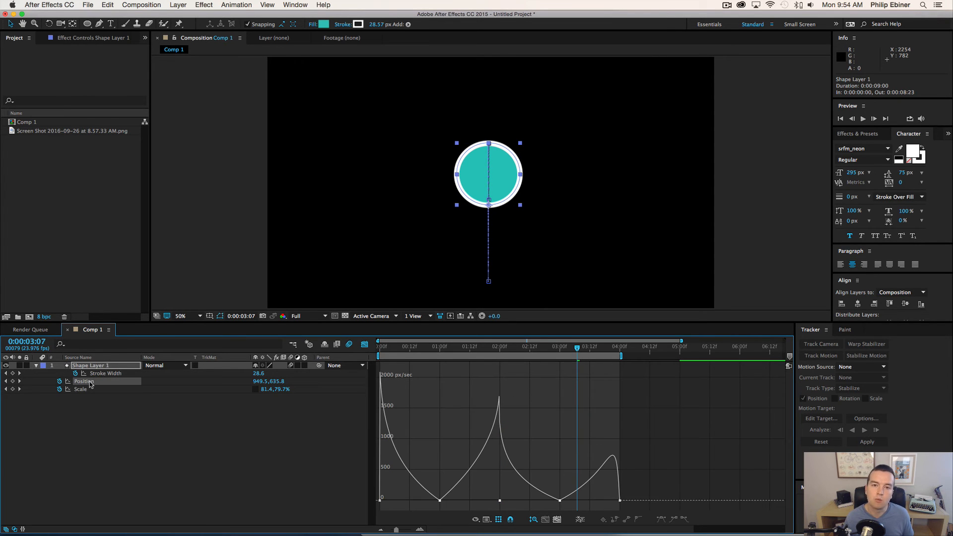
{"action": "left_click", "coordinate": [83, 381]}
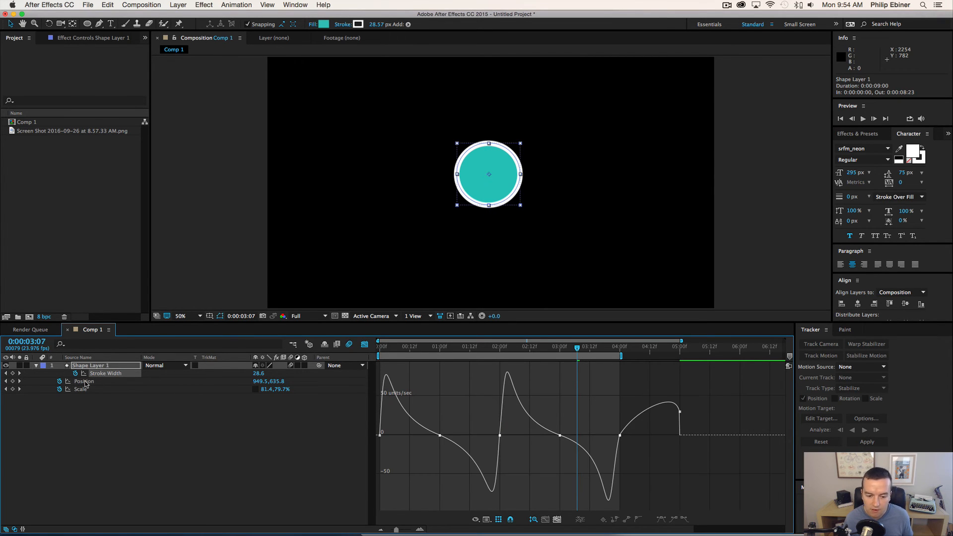
{"action": "left_click", "coordinate": [79, 389]}
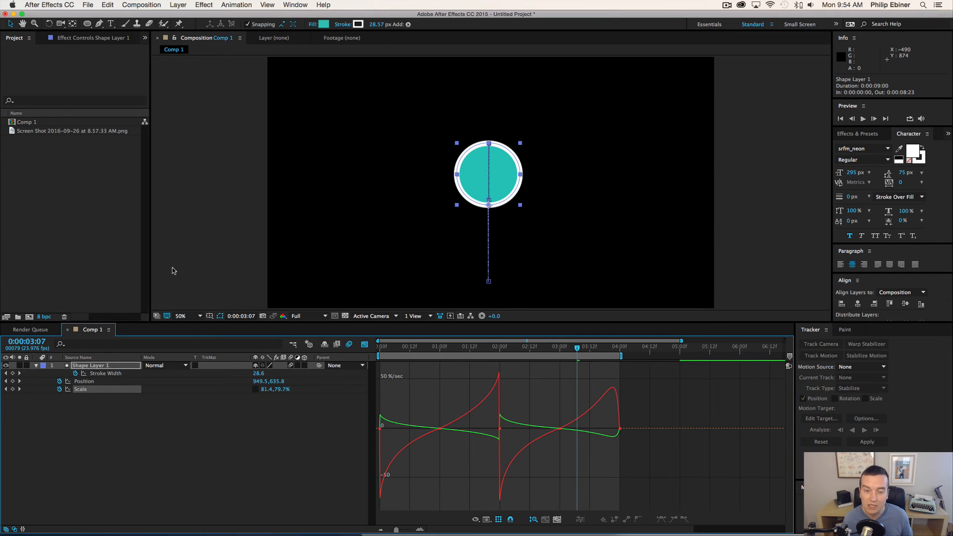
{"action": "mouse_move", "coordinate": [129, 374]}
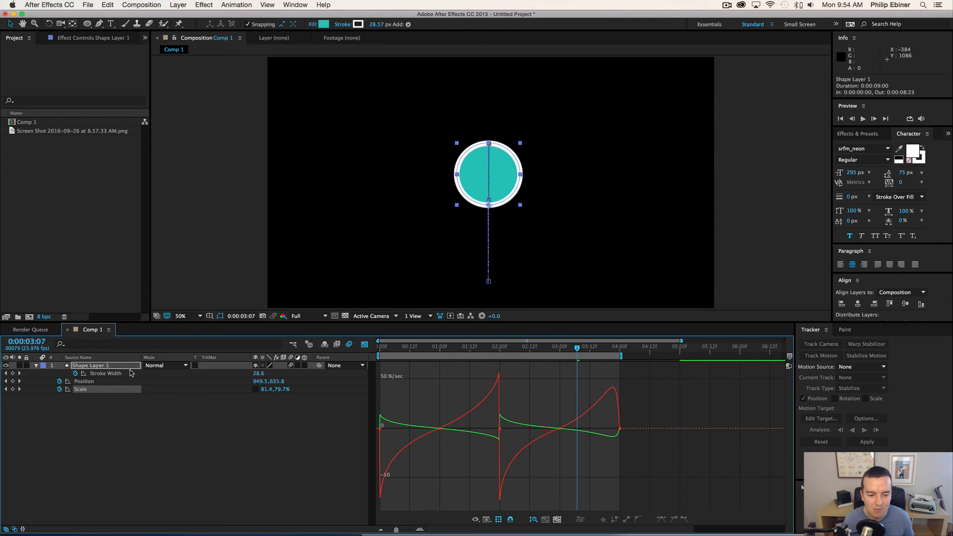
{"action": "left_click", "coordinate": [84, 381]}
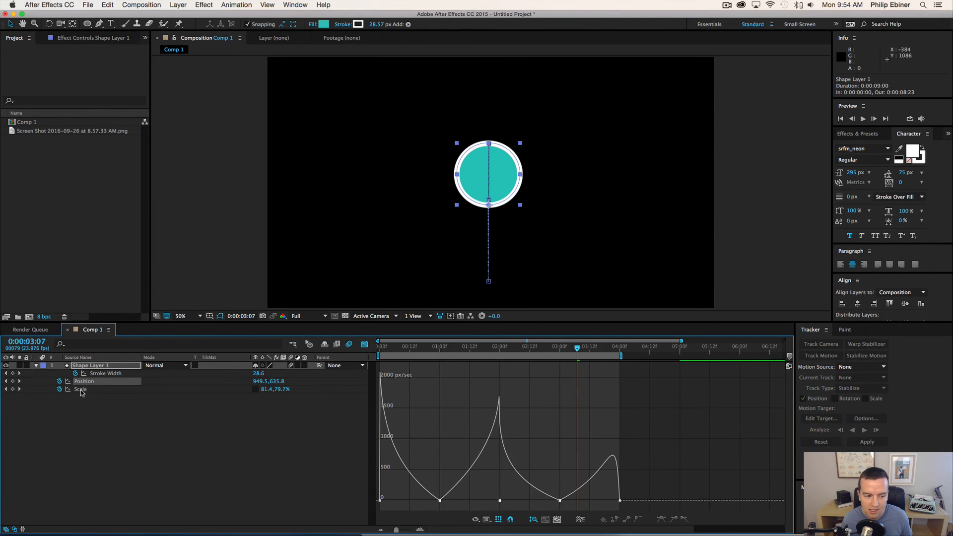
{"action": "left_click", "coordinate": [106, 373]}
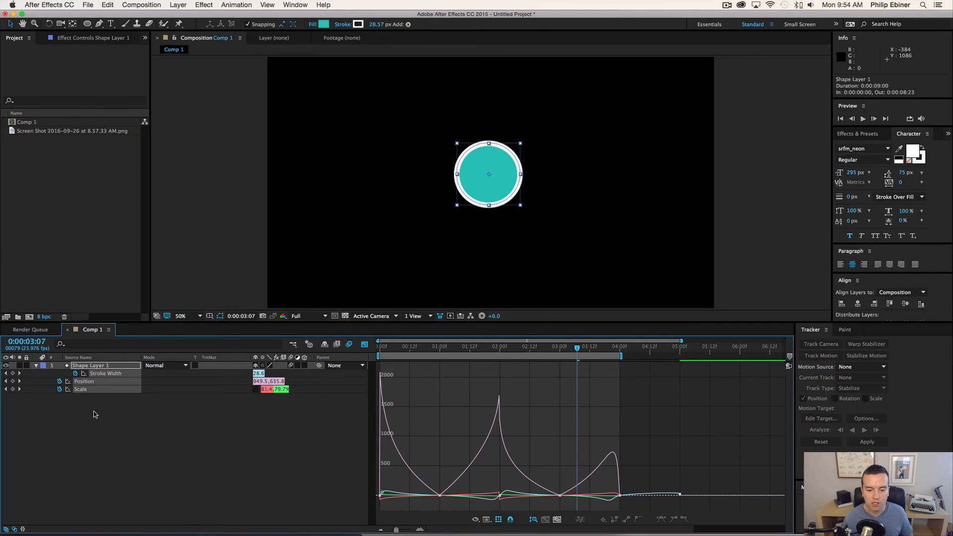
{"action": "mouse_move", "coordinate": [664, 487]}
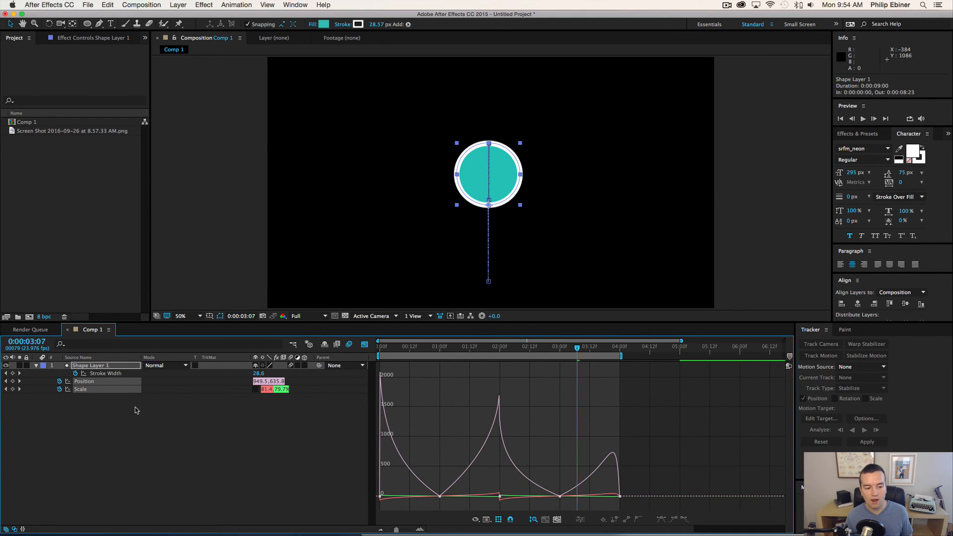
{"action": "left_click", "coordinate": [105, 373]}
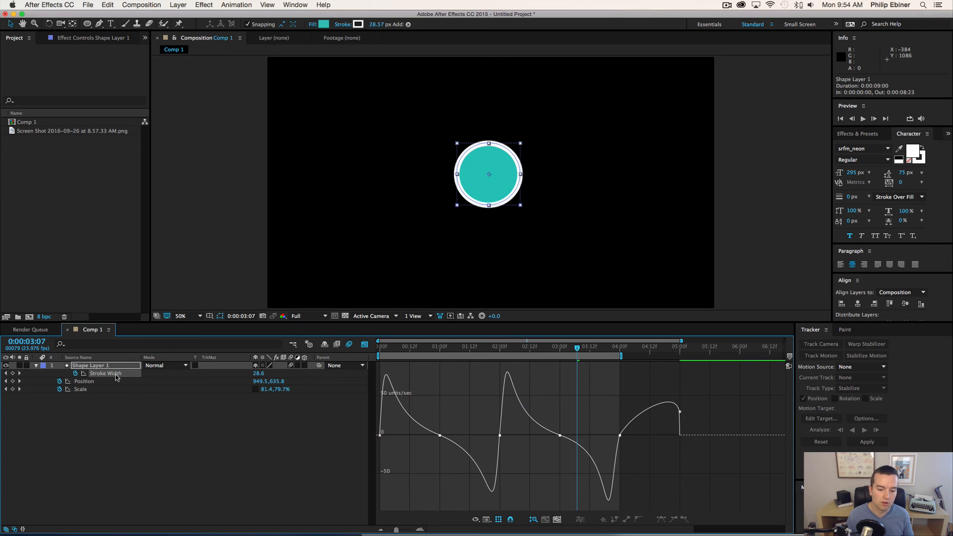